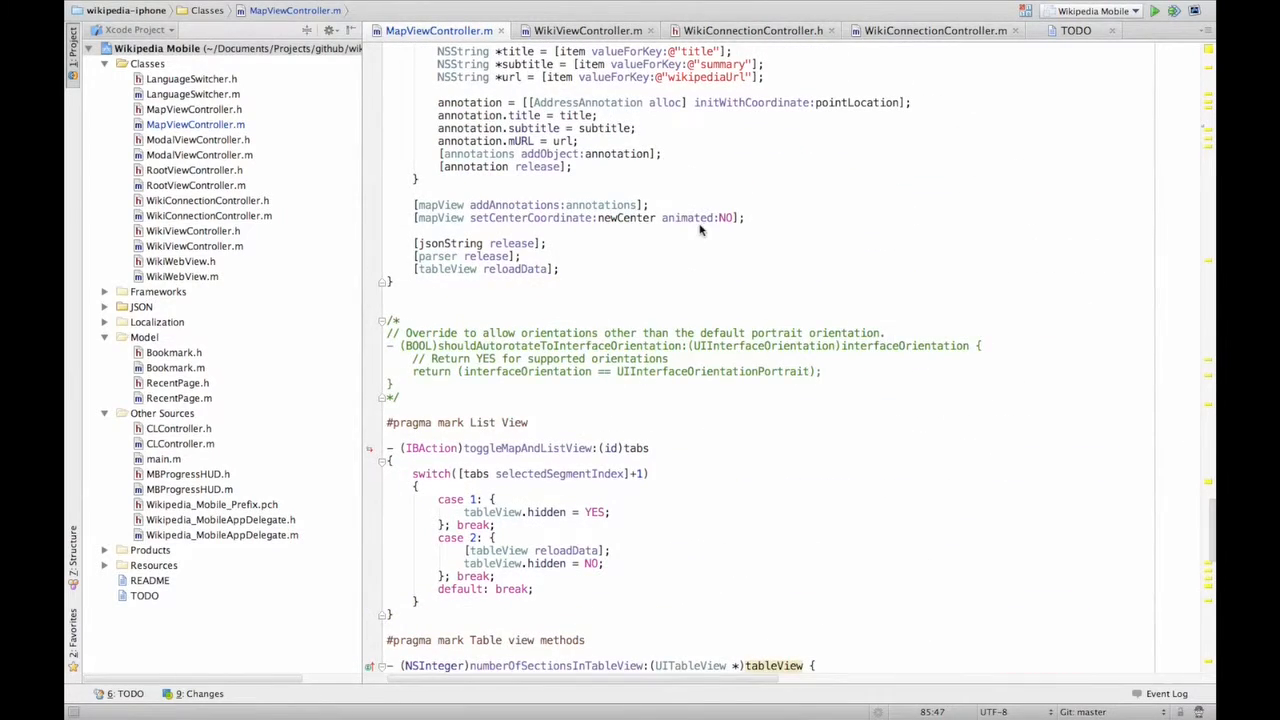
{"action": "scroll", "scroll_direction": "up", "scroll_amount": 3}
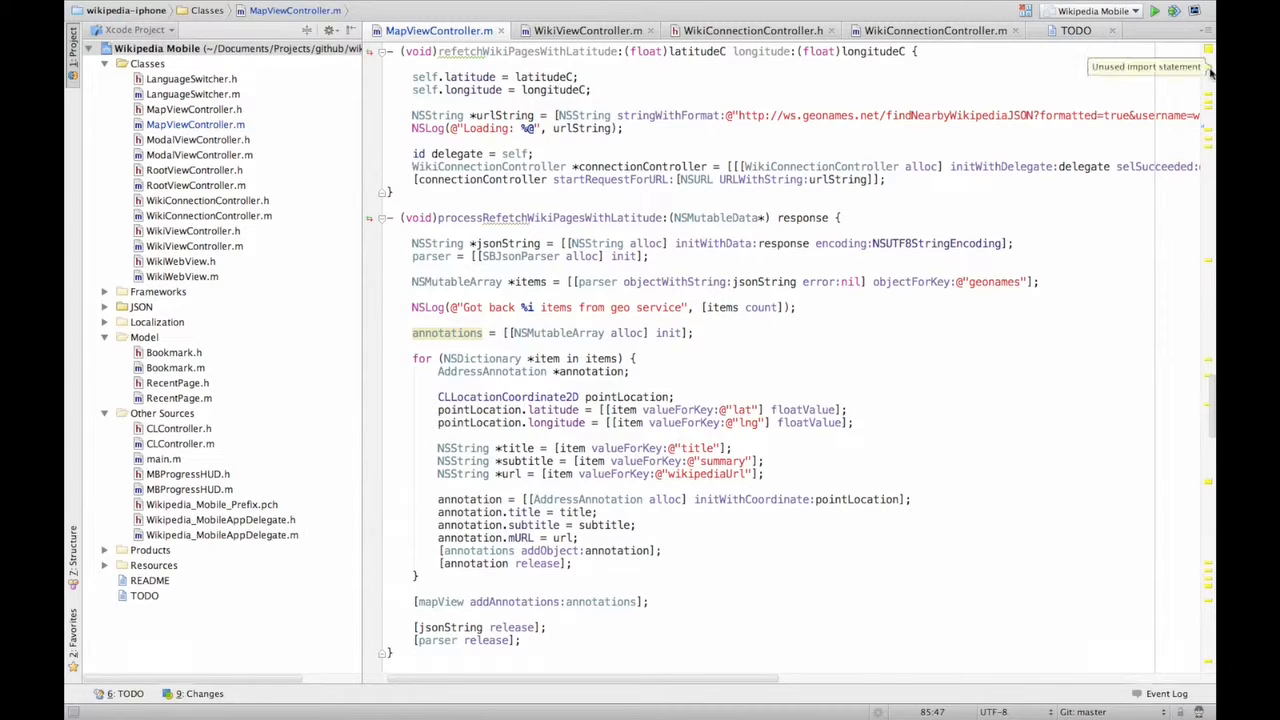
{"action": "scroll", "scroll_direction": "up", "scroll_amount": 3}
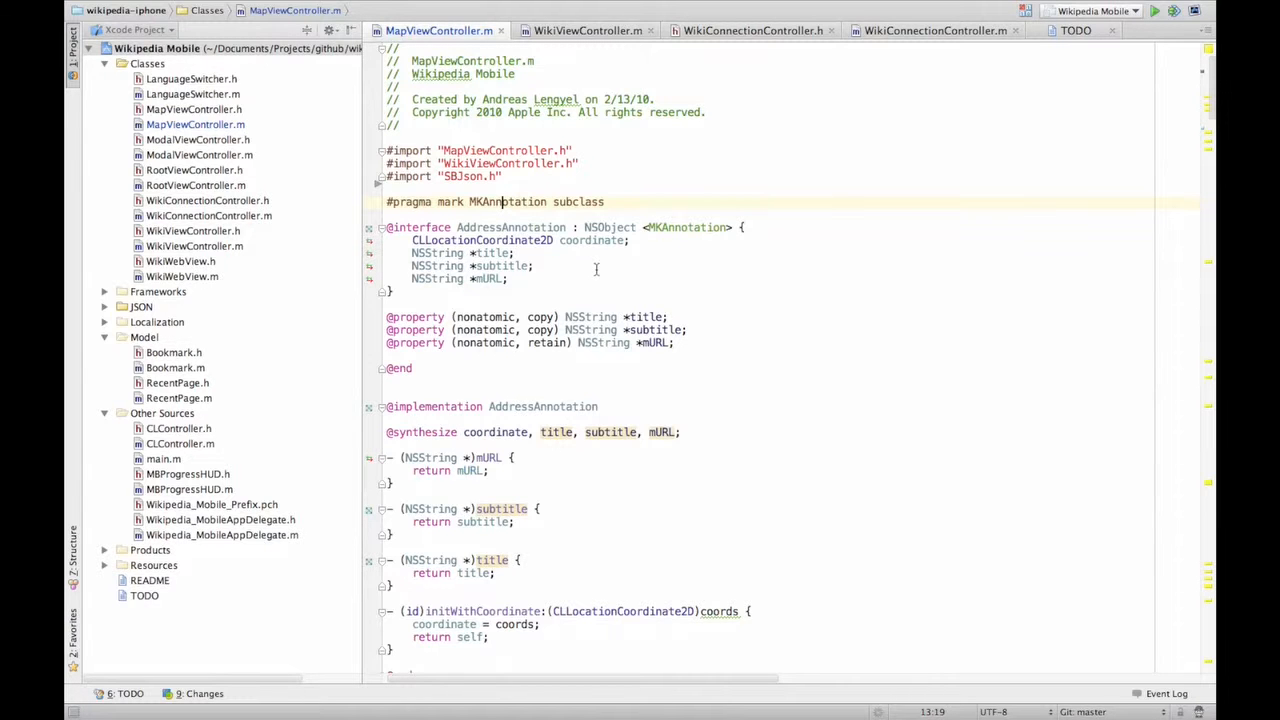
{"action": "scroll", "scroll_direction": "down", "scroll_amount": 3}
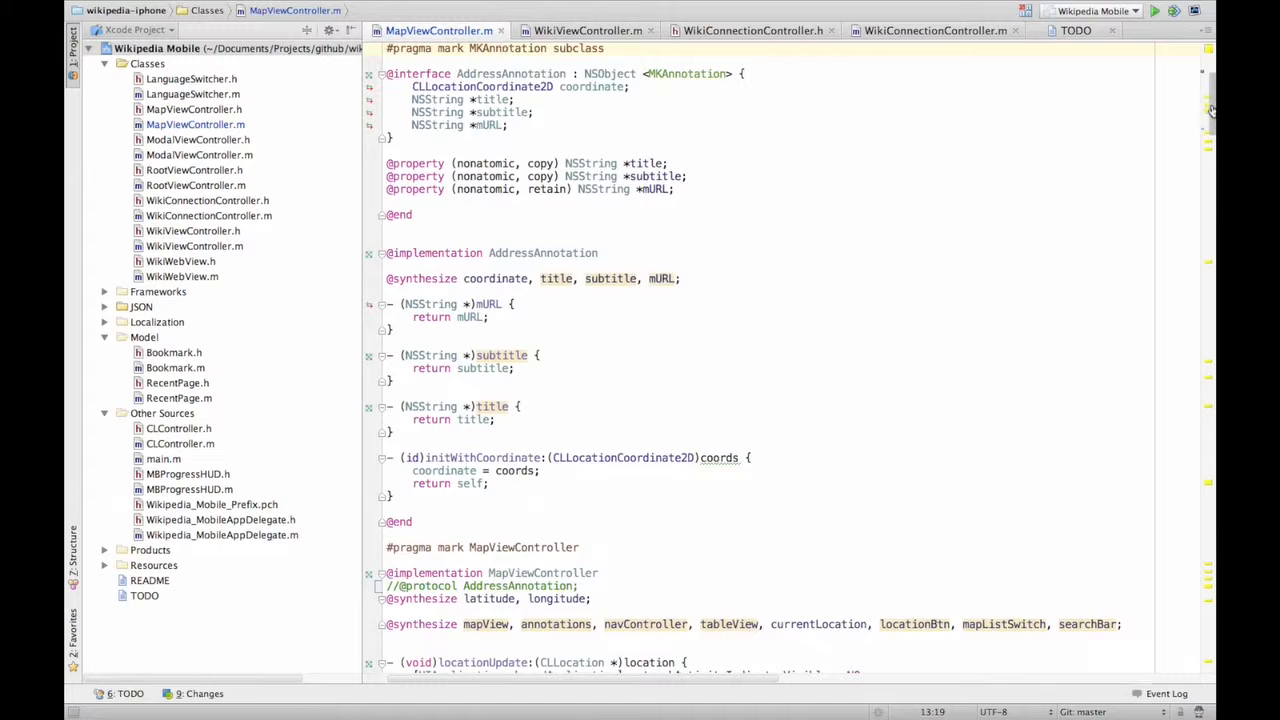
{"action": "scroll", "scroll_direction": "down", "scroll_amount": 3}
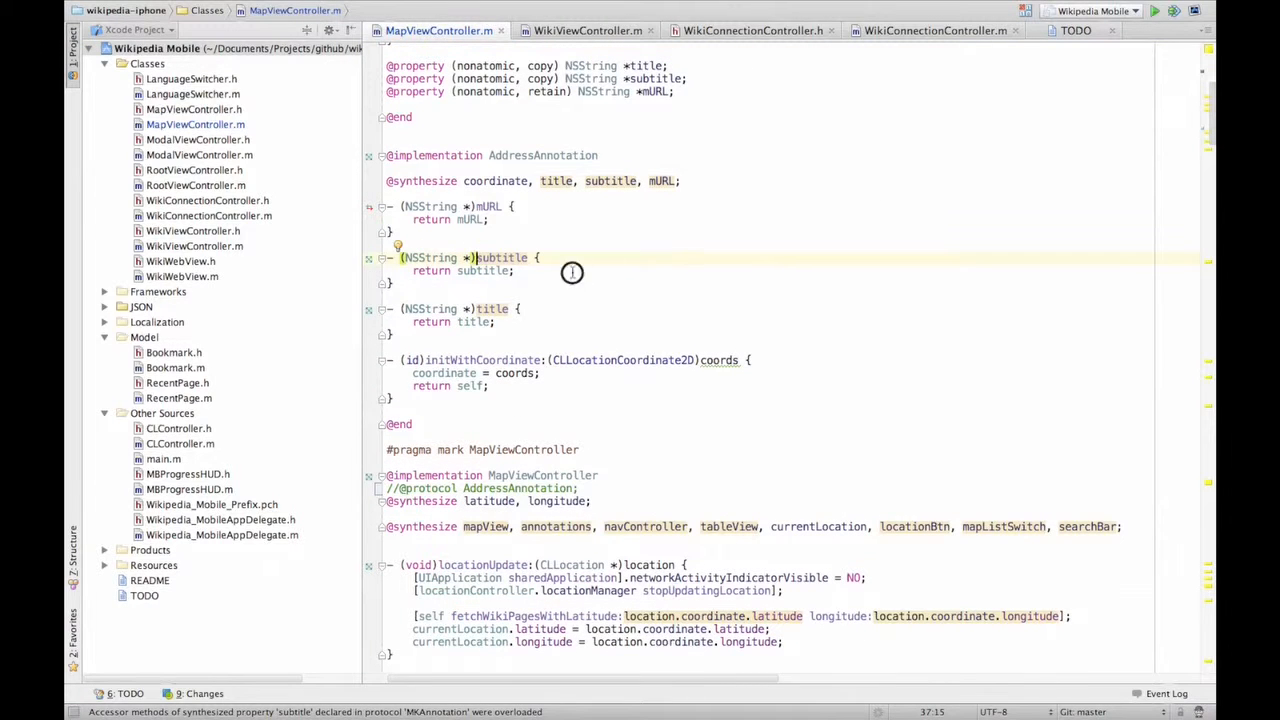